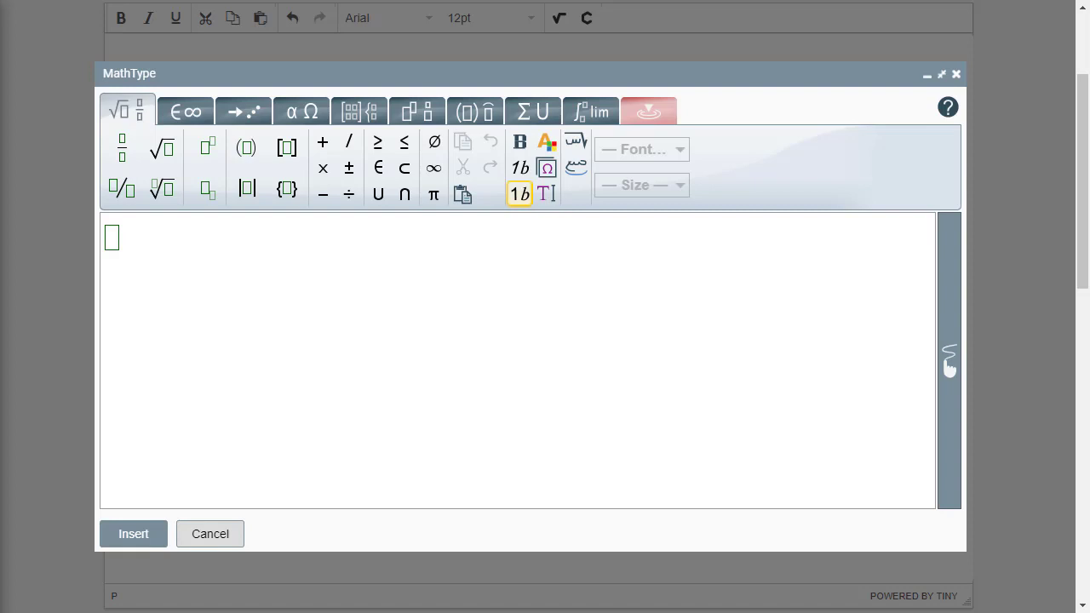
- Enter 2x+3y=19 and x−y=2 on two lines and show the alignment options
click(648, 111)
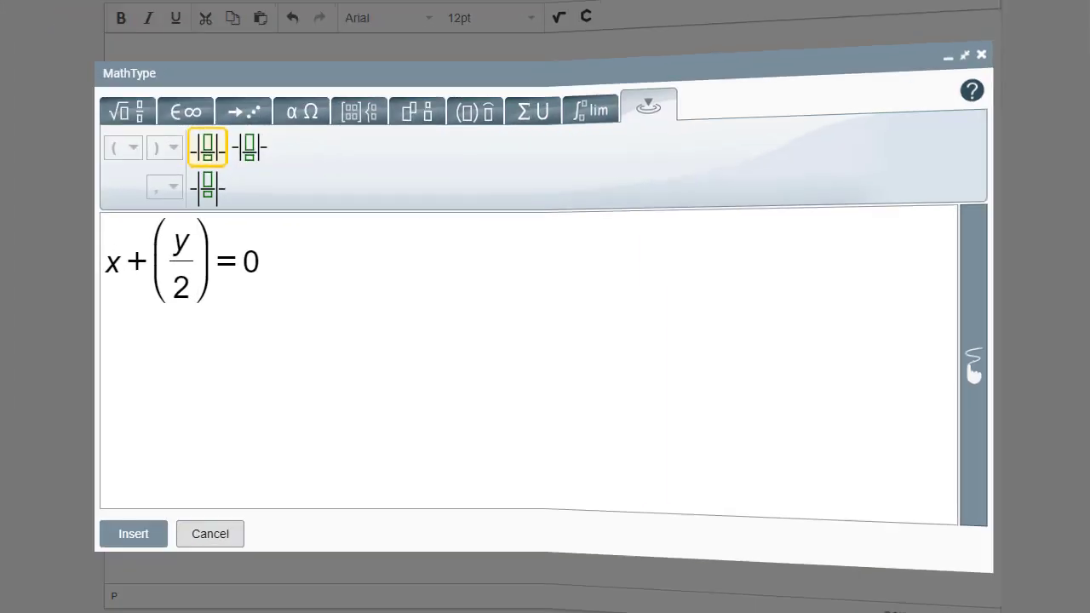
click(360, 111)
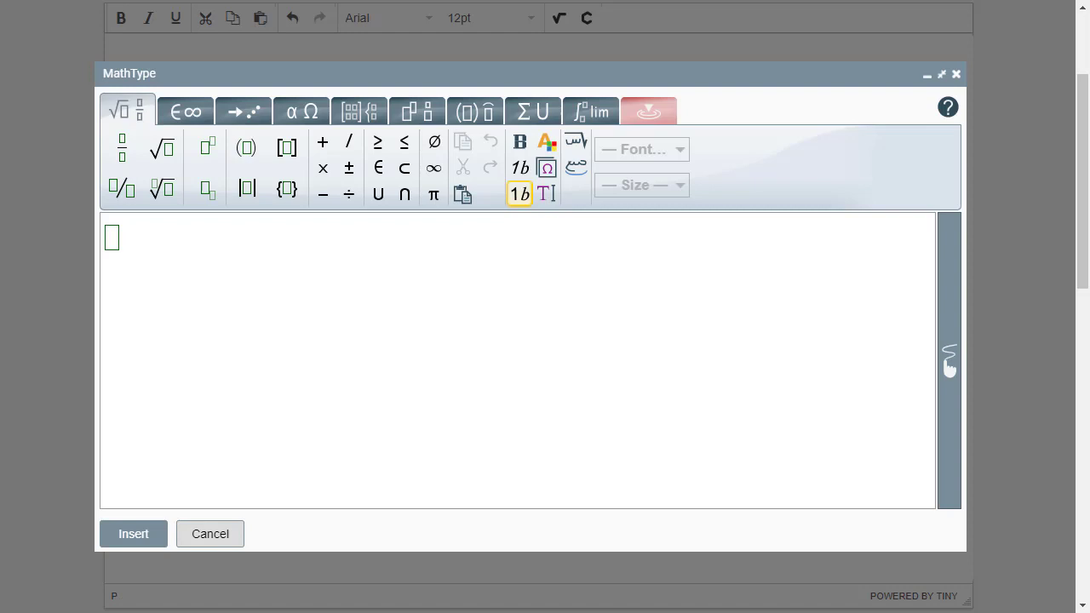
text(2x)
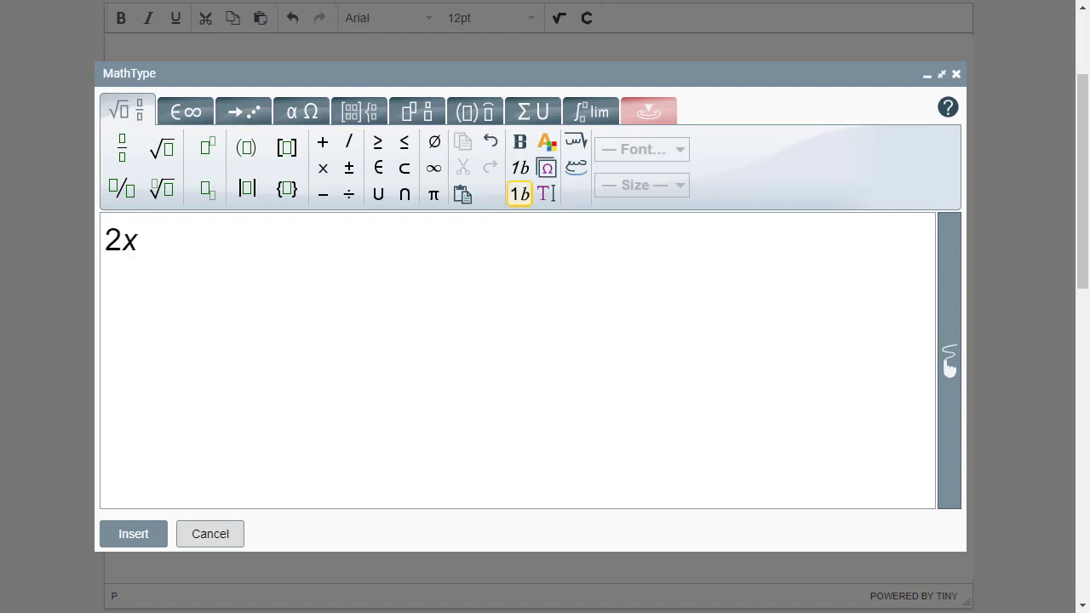
text(+ 3y =)
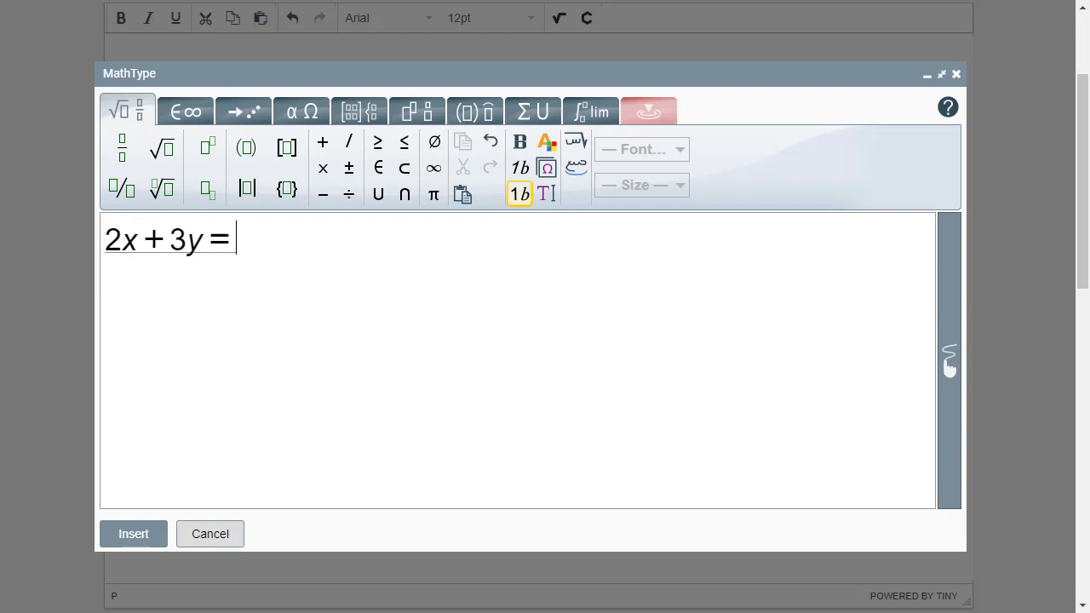
text(19)
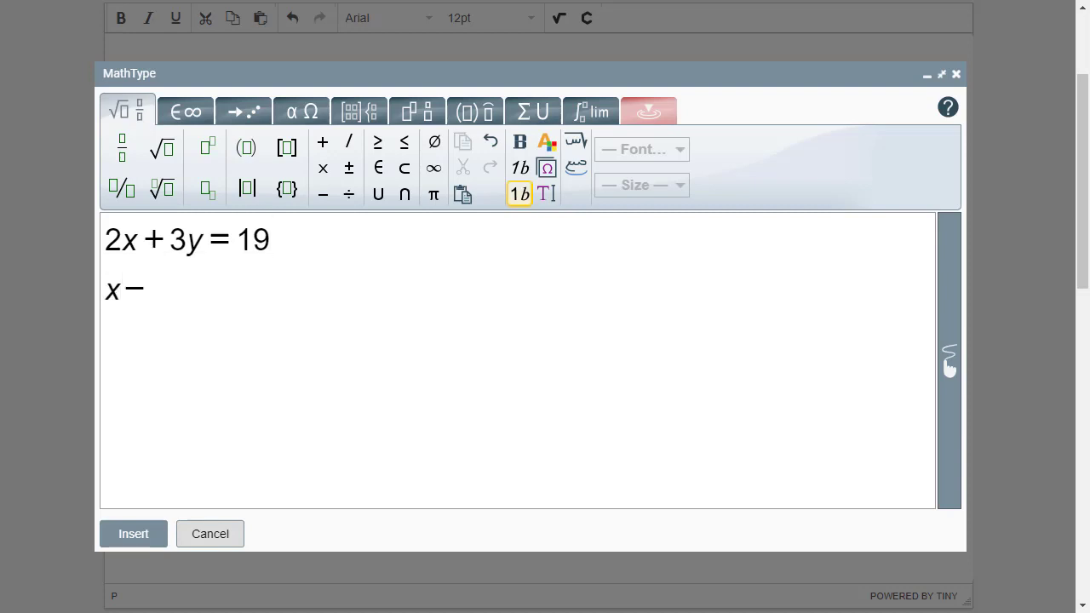
text(y=2)
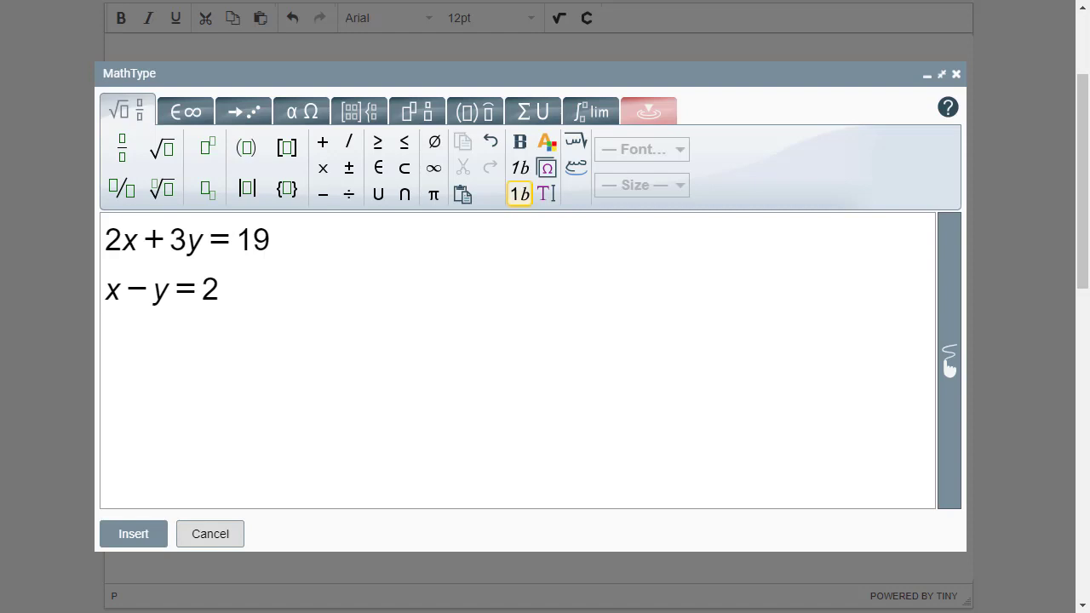
click(648, 111)
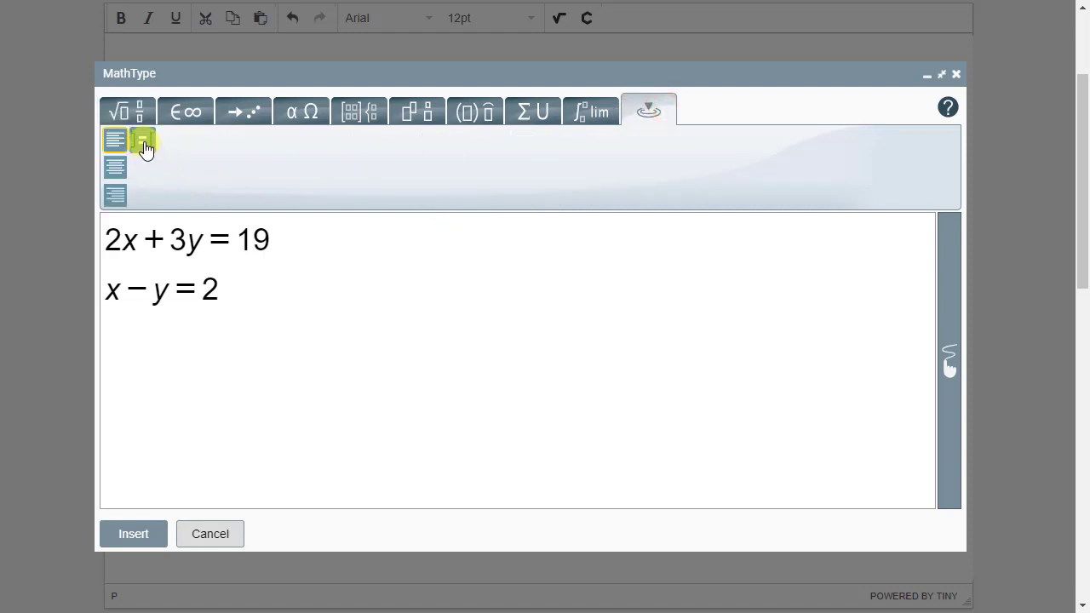
- Apply 'align on equals sign' so x−y=2 sits beneath 2x+3y=19
click(143, 140)
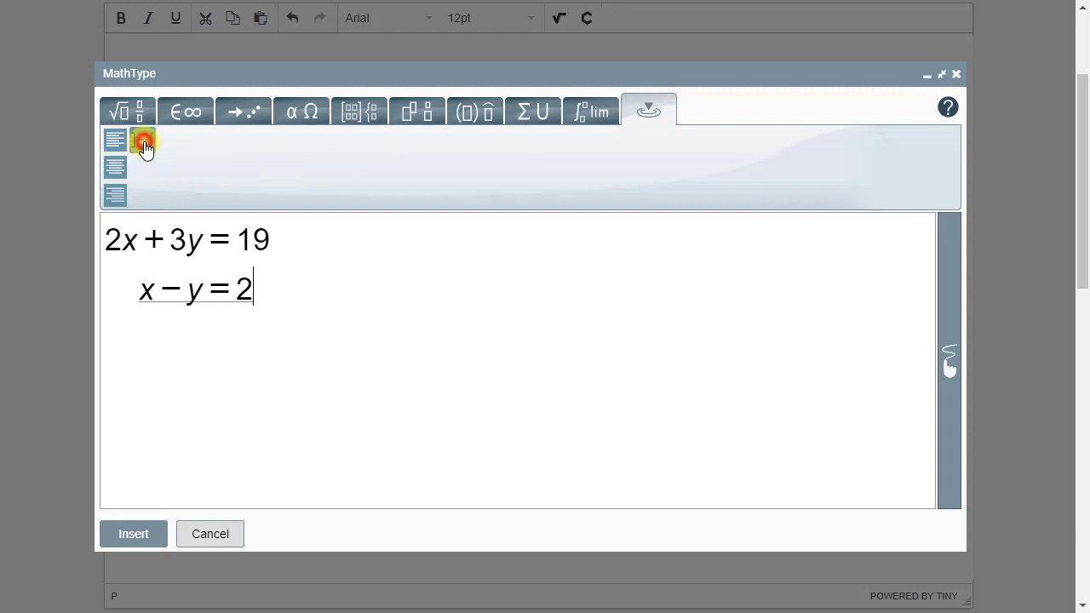
click(143, 140)
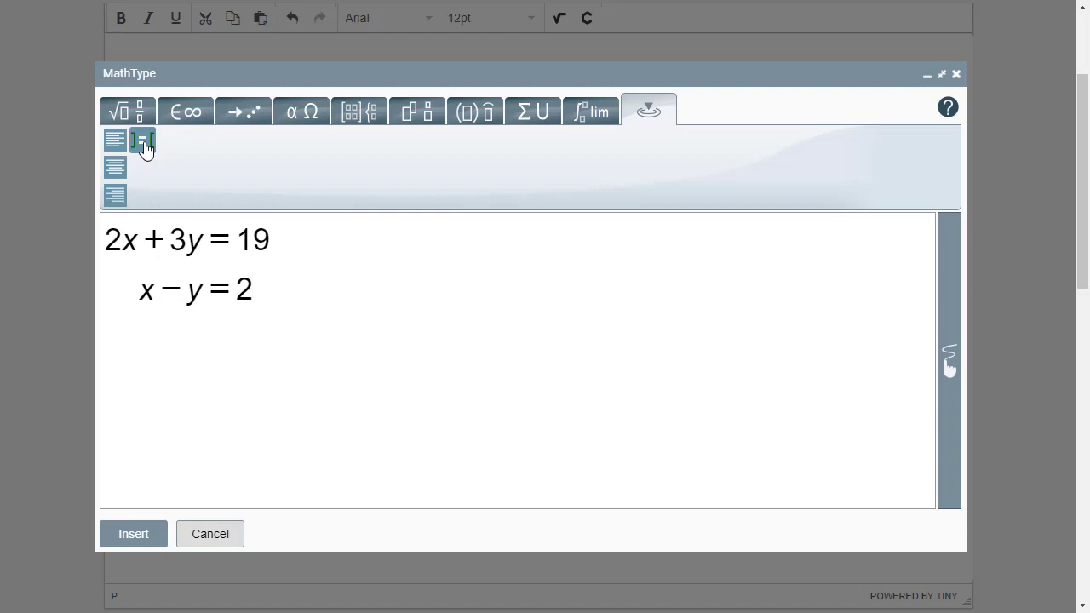
click(143, 139)
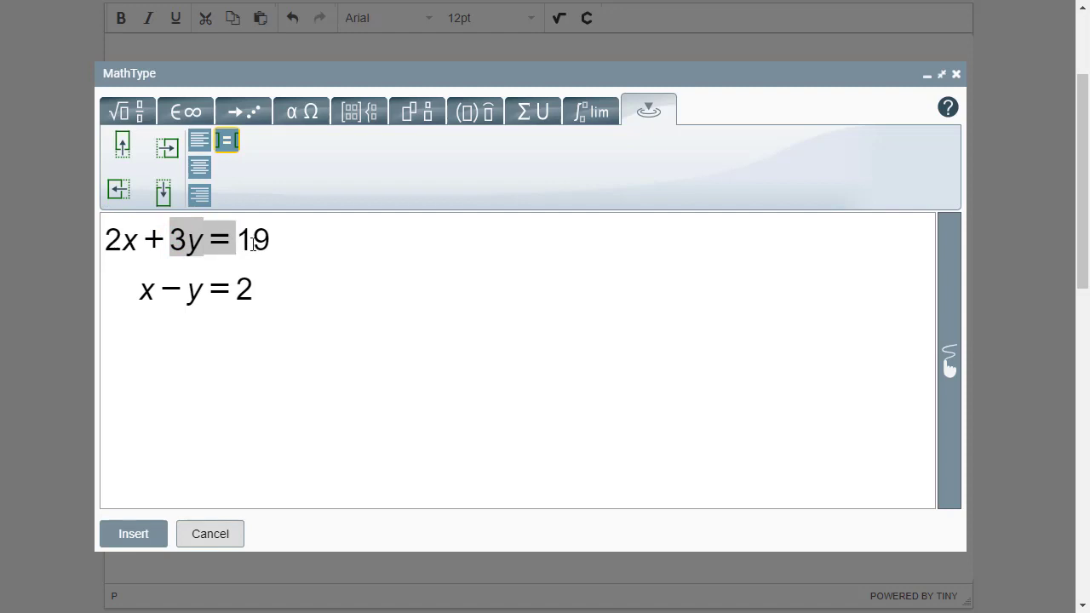
click(245, 239)
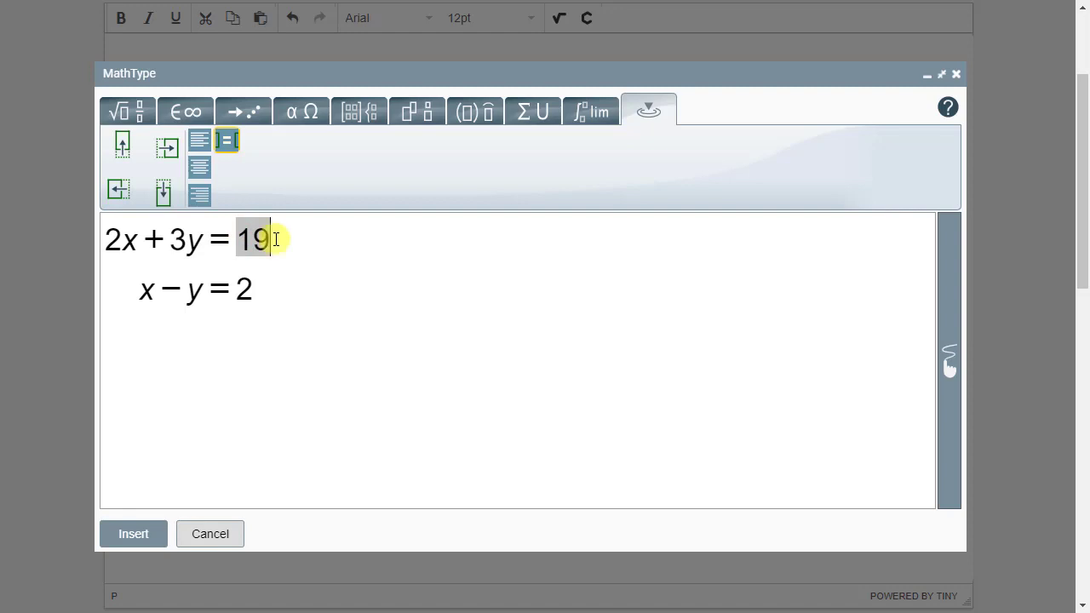
mouse_move(205, 230)
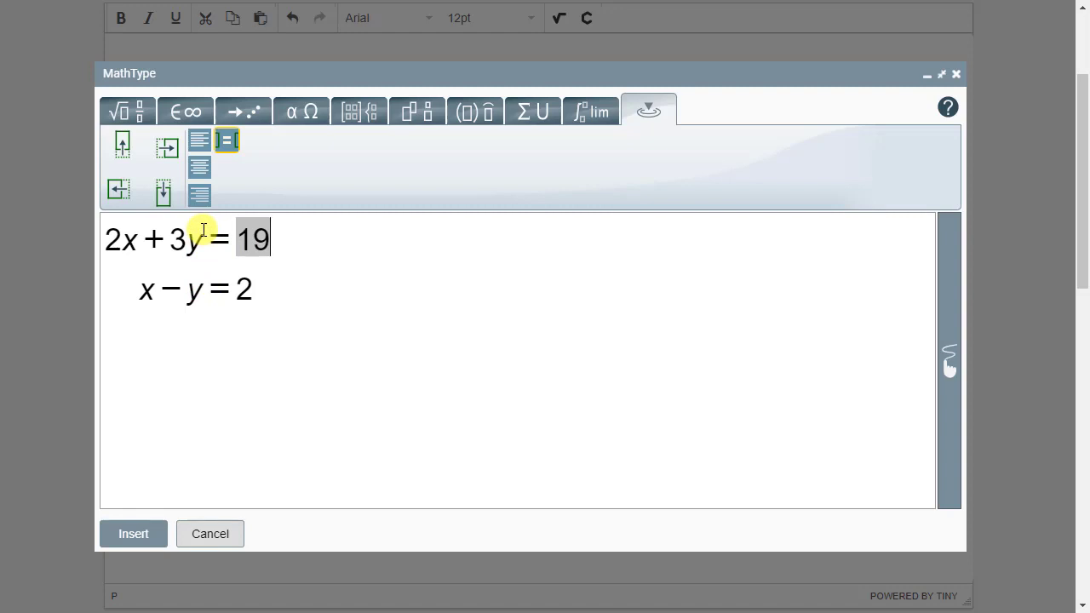
mouse_move(318, 264)
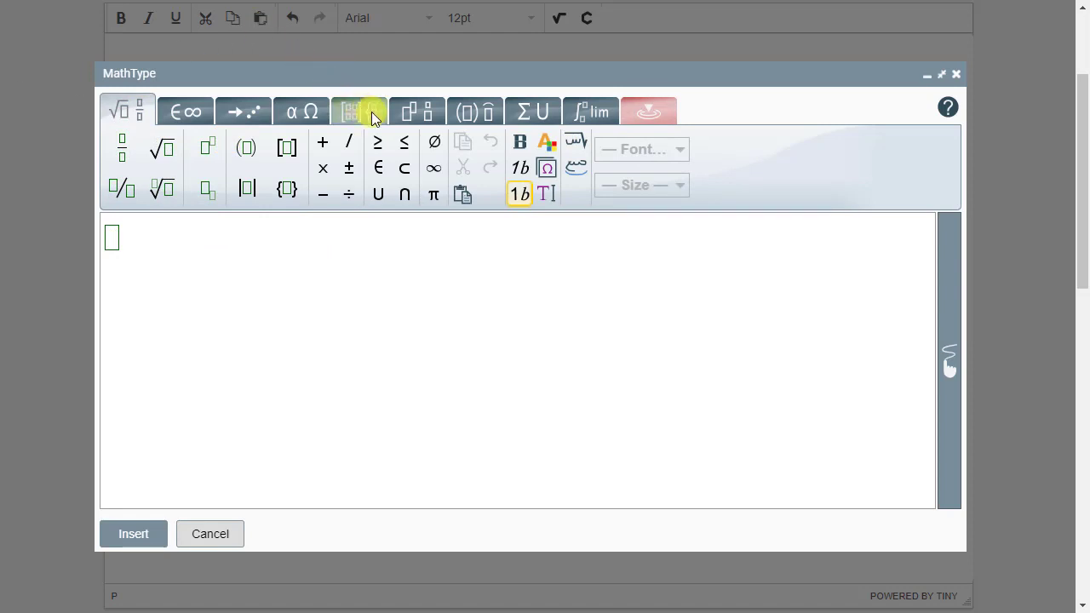
mouse_move(357, 111)
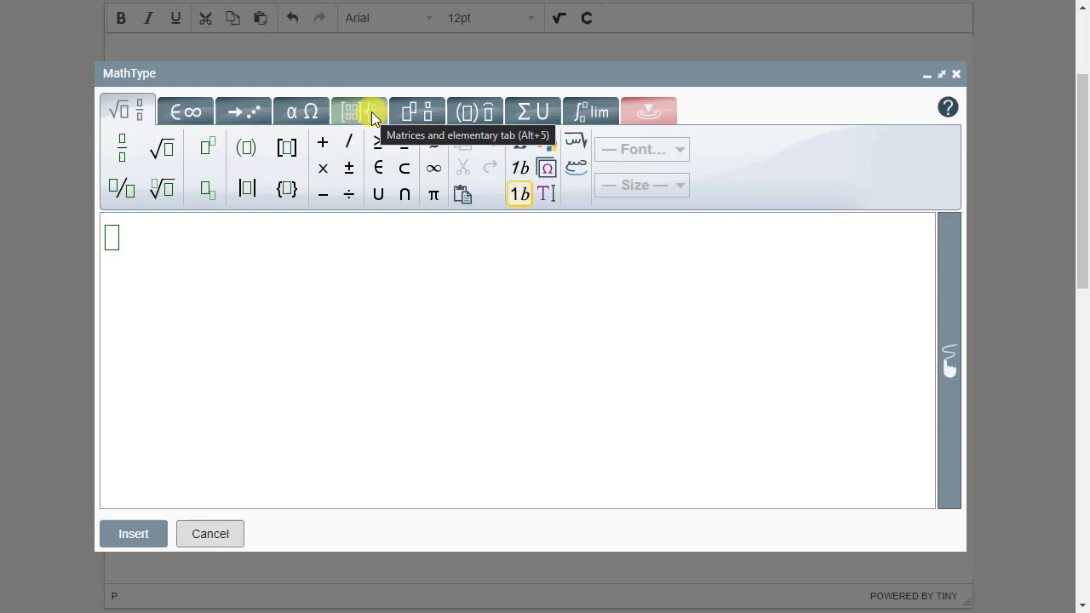
- Insert a two-by-two piecewise function template from the Matrices tab
click(359, 111)
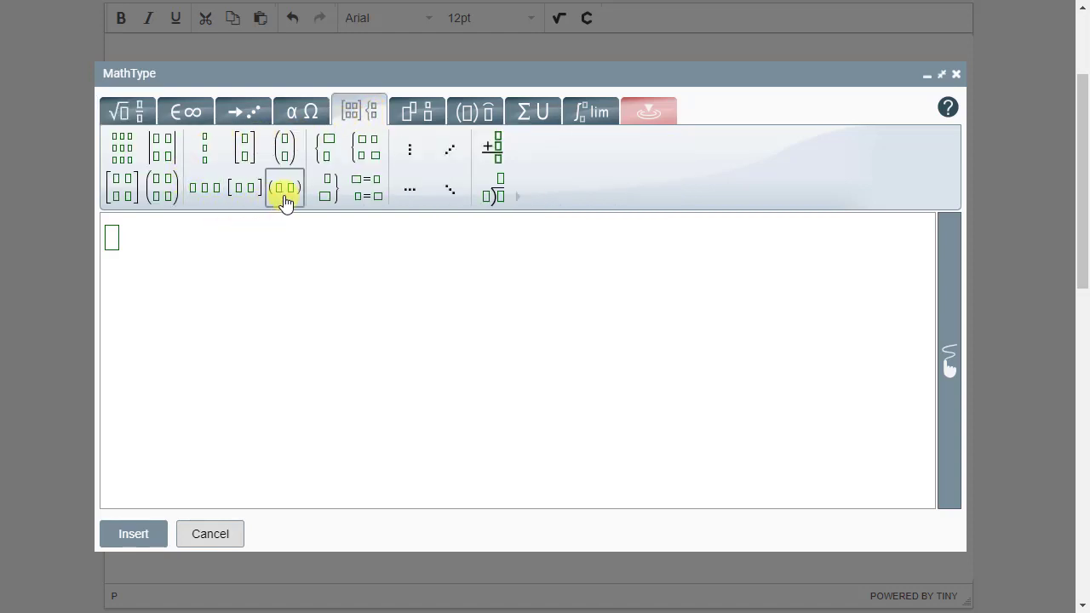
mouse_move(294, 187)
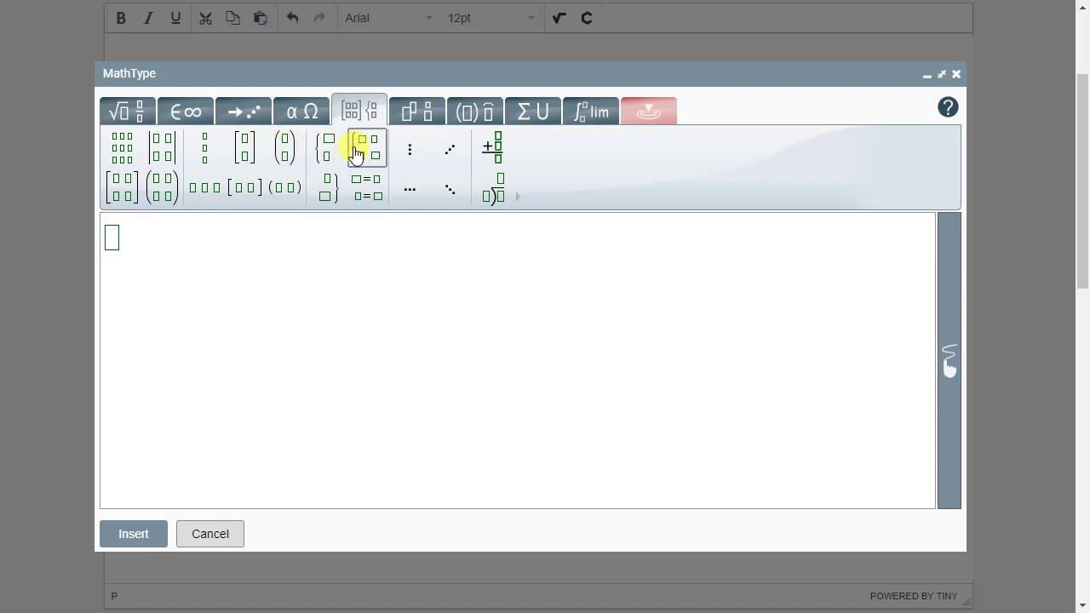
mouse_move(359, 181)
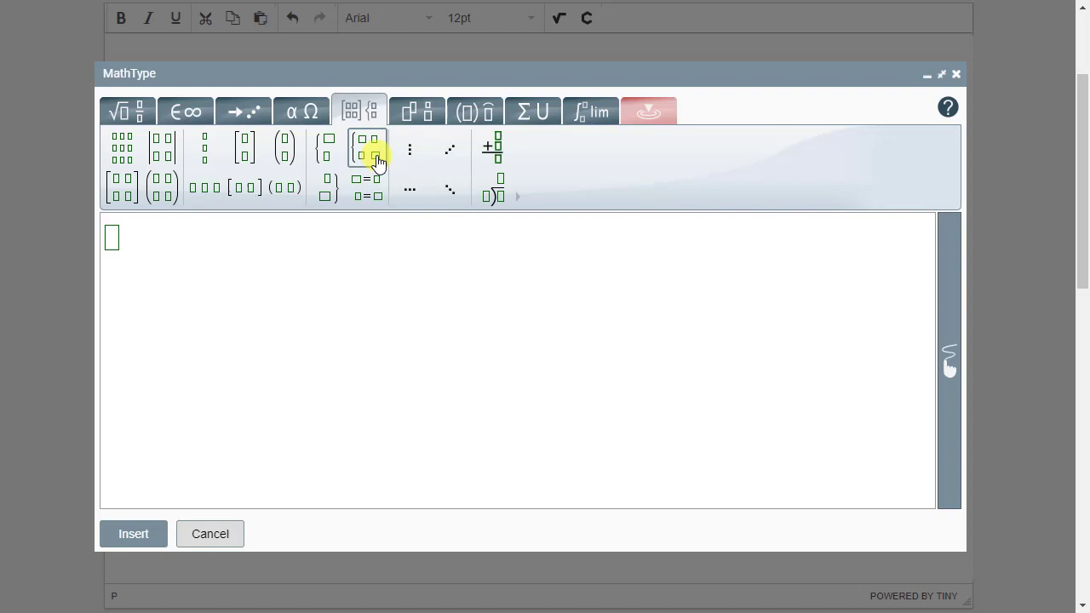
mouse_move(367, 152)
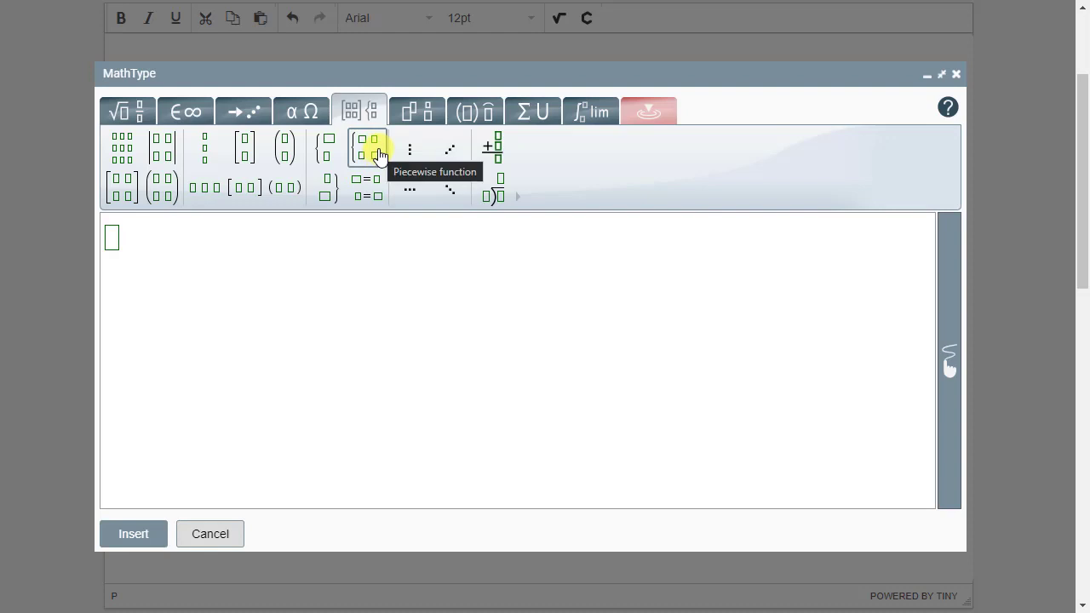
click(368, 146)
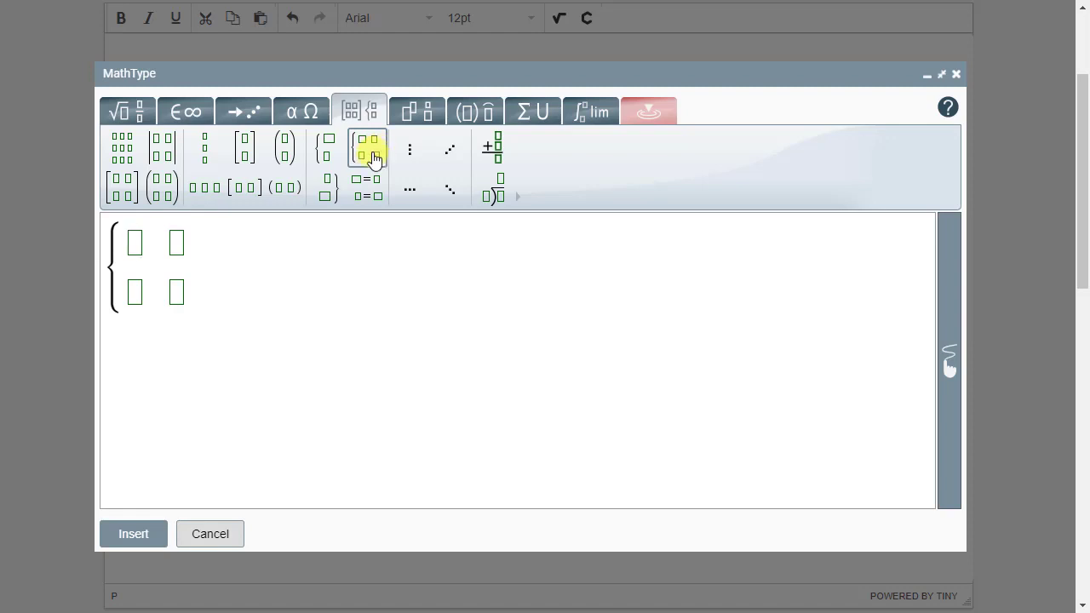
- Insert a new row above the selected cell of the braced matrix
click(367, 148)
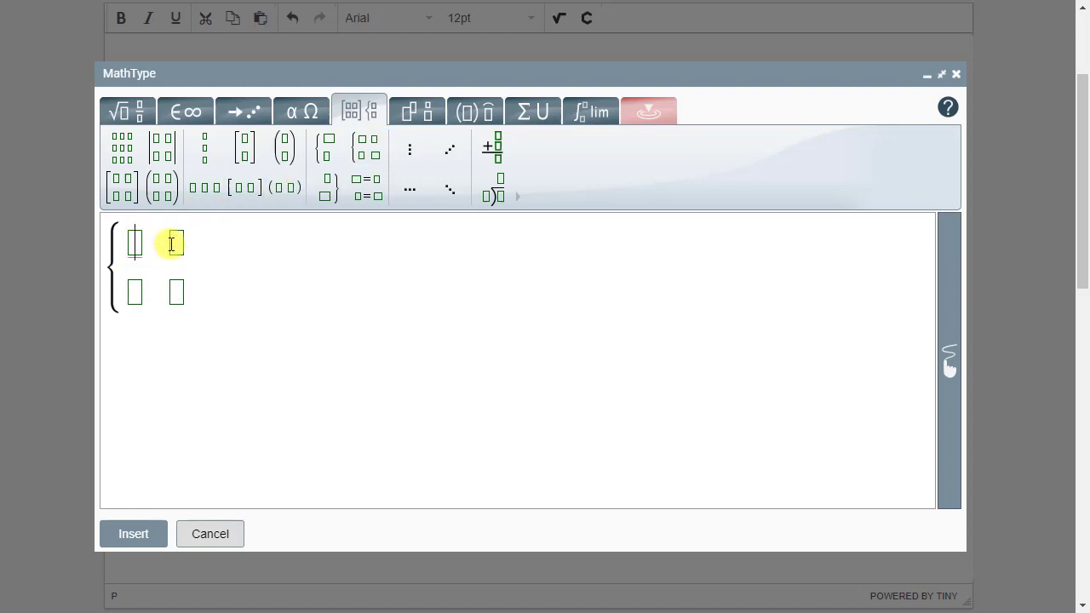
mouse_move(648, 110)
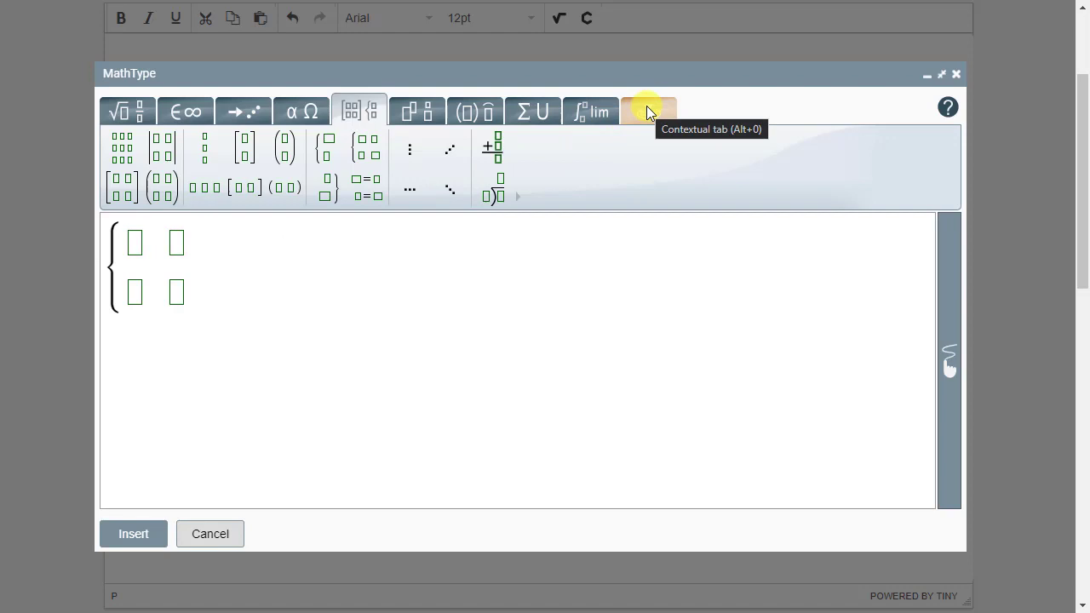
click(648, 109)
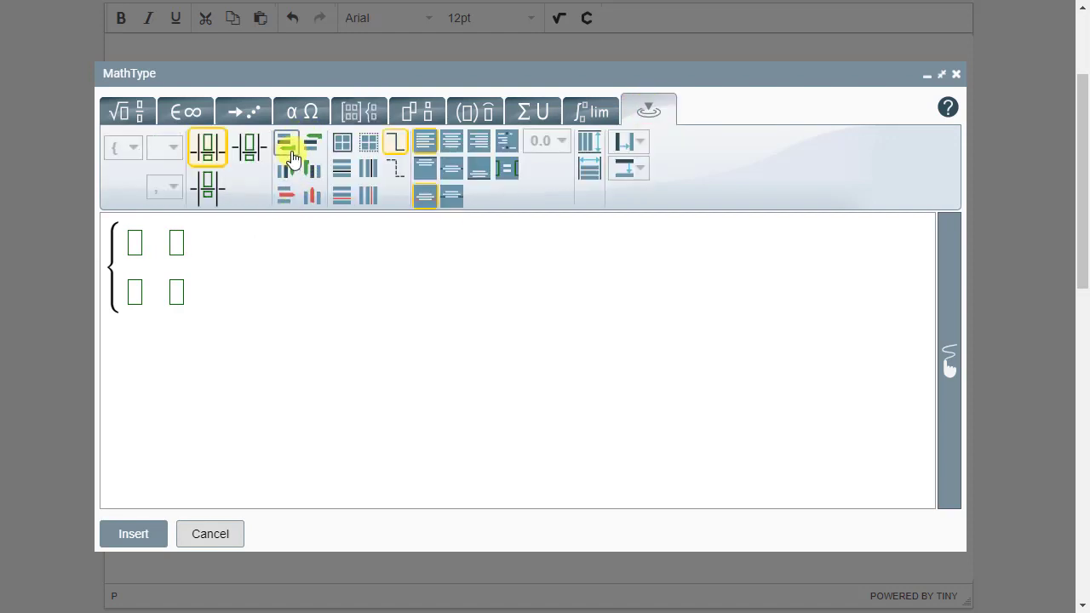
mouse_move(298, 142)
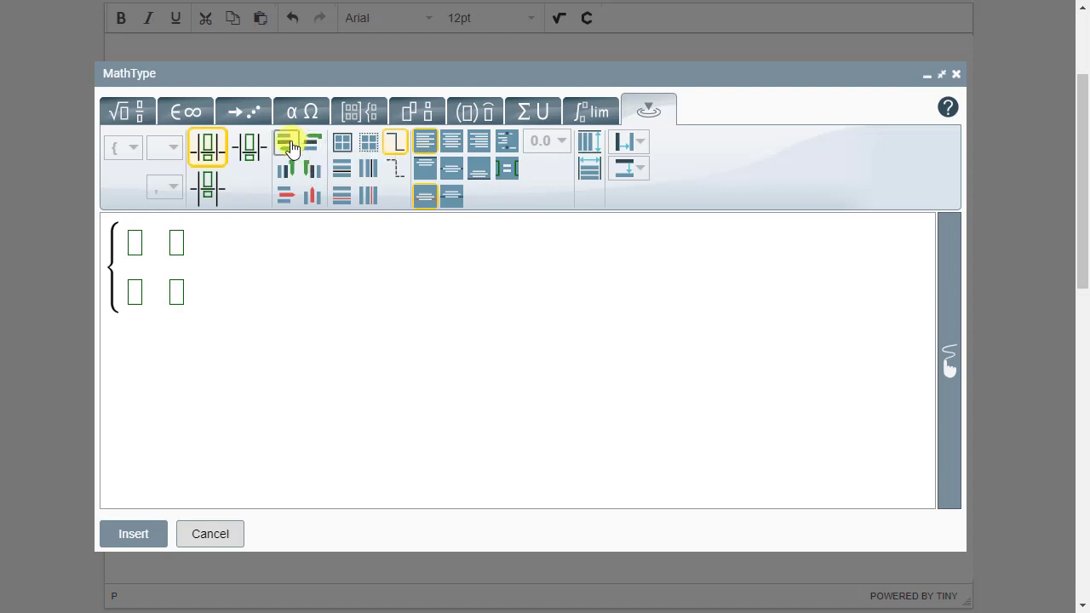
mouse_move(312, 141)
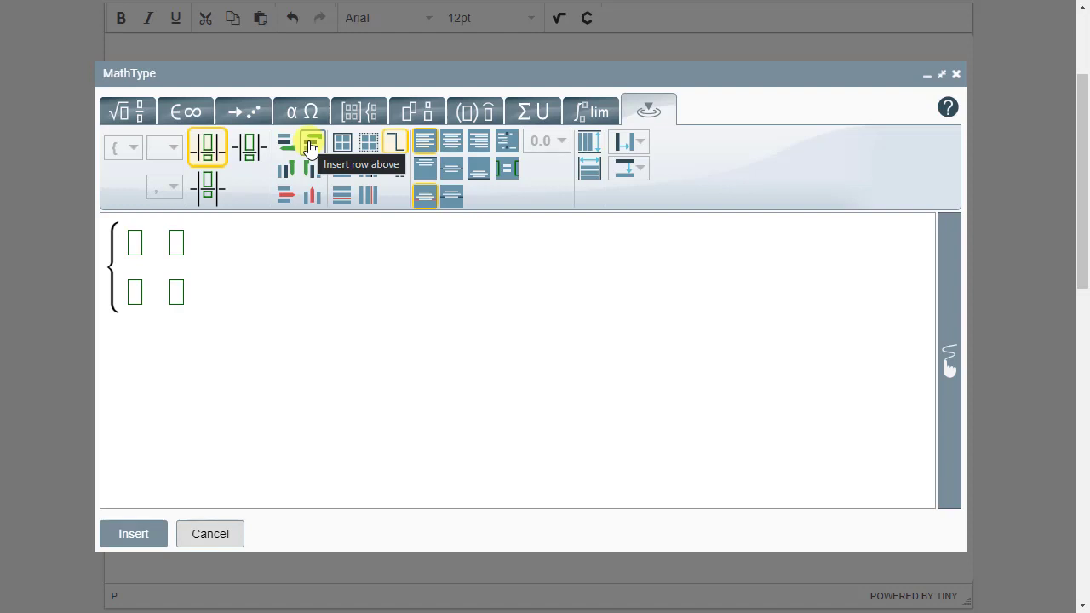
click(312, 140)
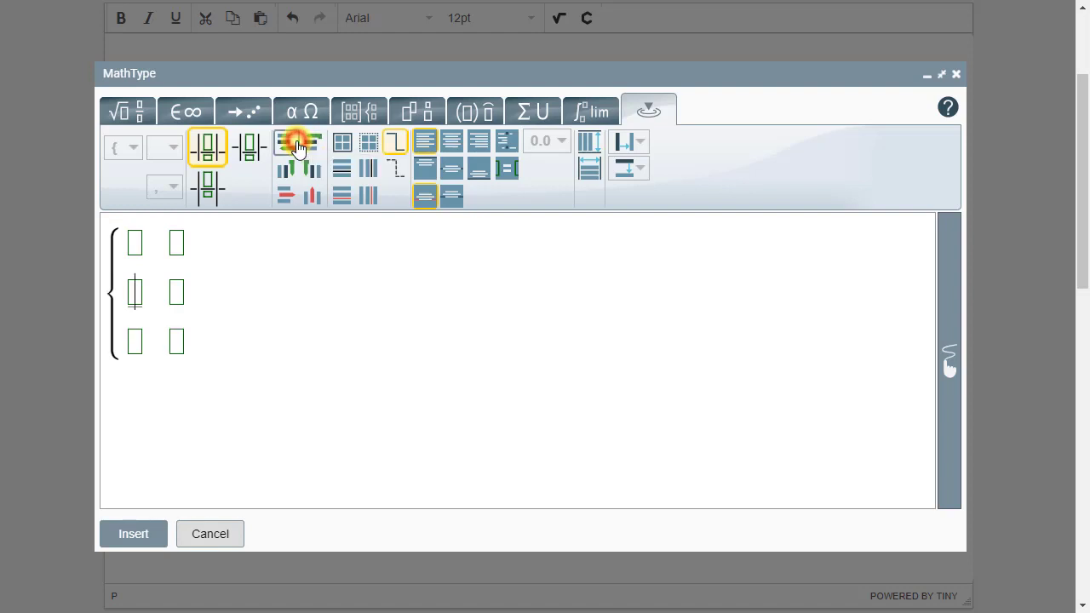
click(298, 140)
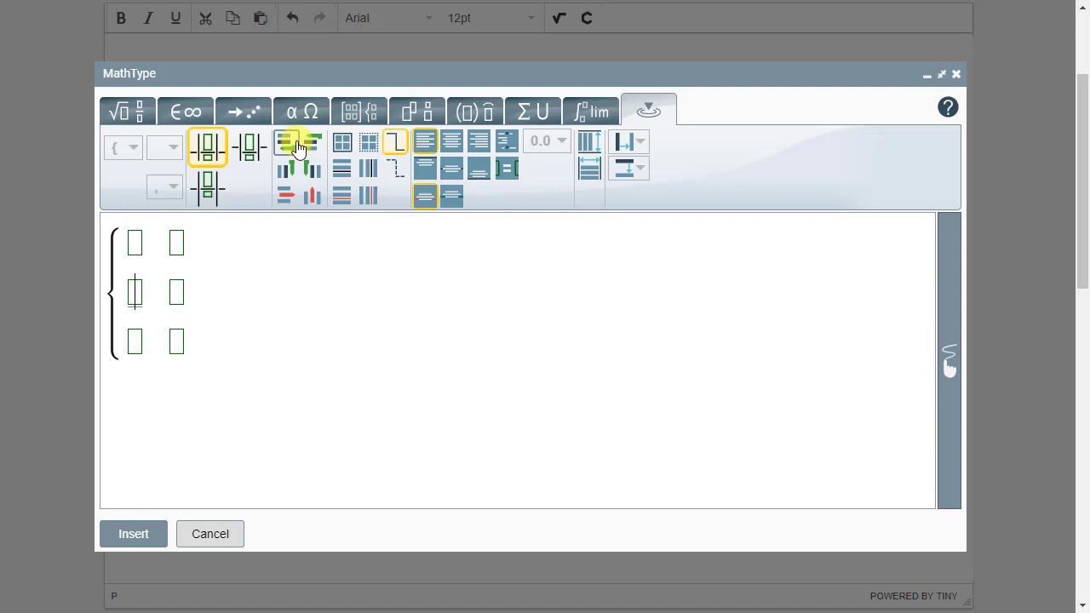
click(358, 110)
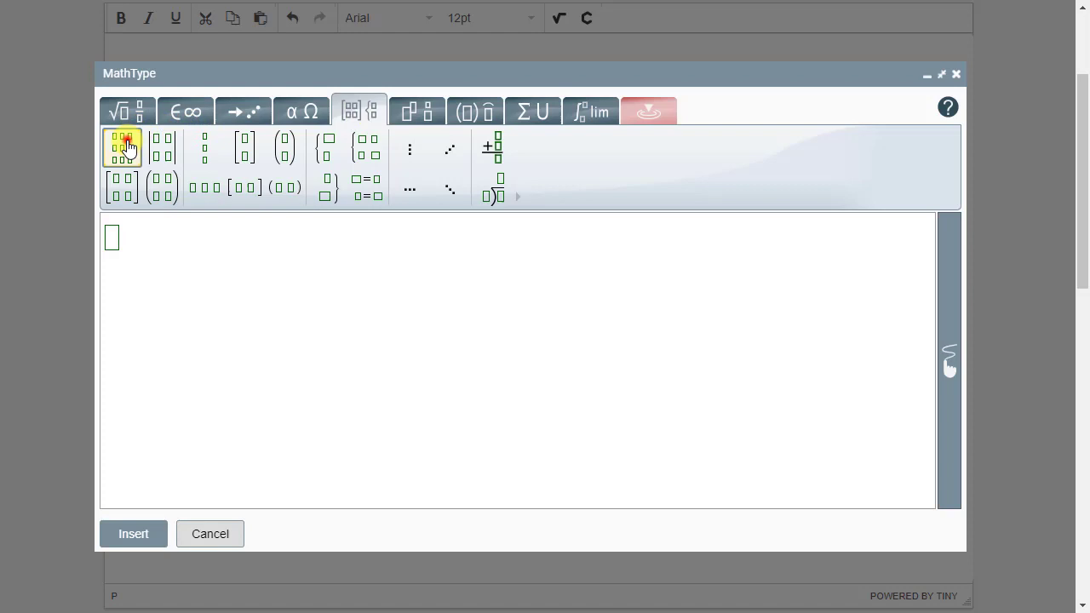
- Insert a 2-row, 3-column matrix holding the terms of both equations
click(122, 146)
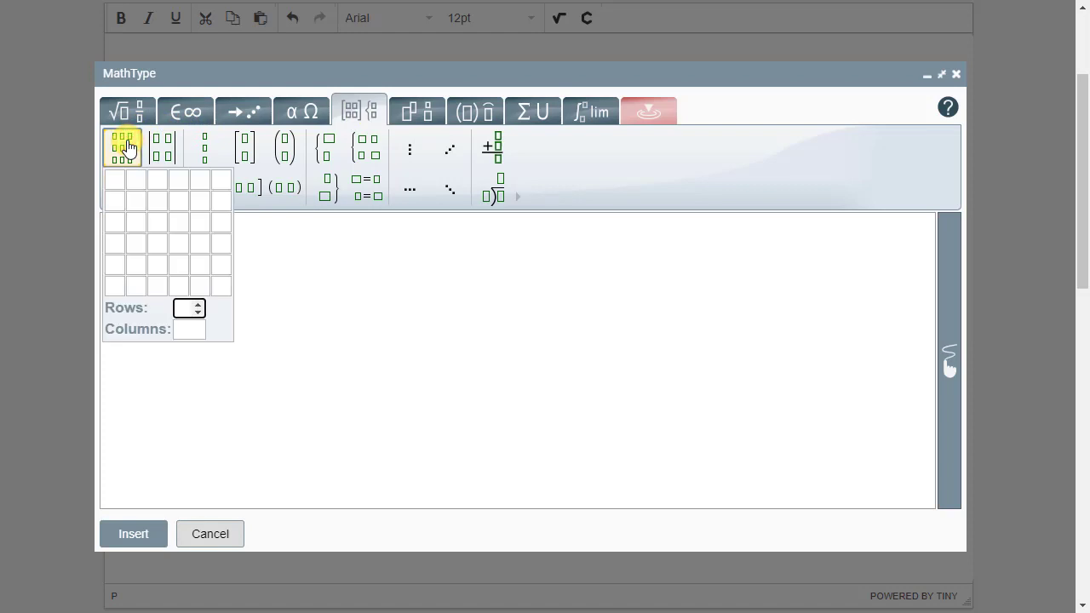
mouse_move(155, 199)
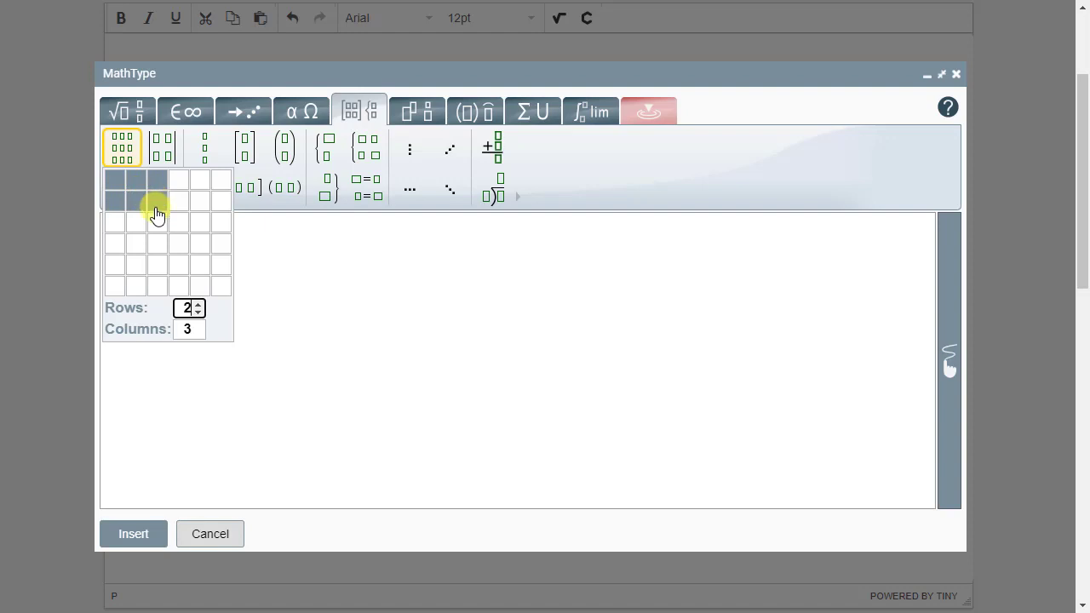
mouse_move(185, 262)
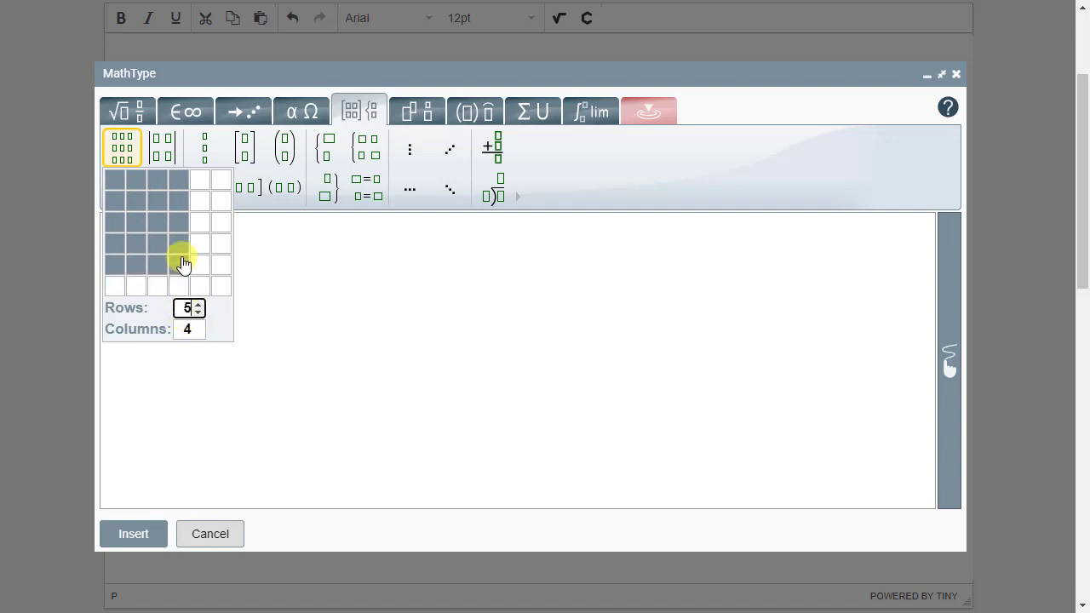
click(161, 185)
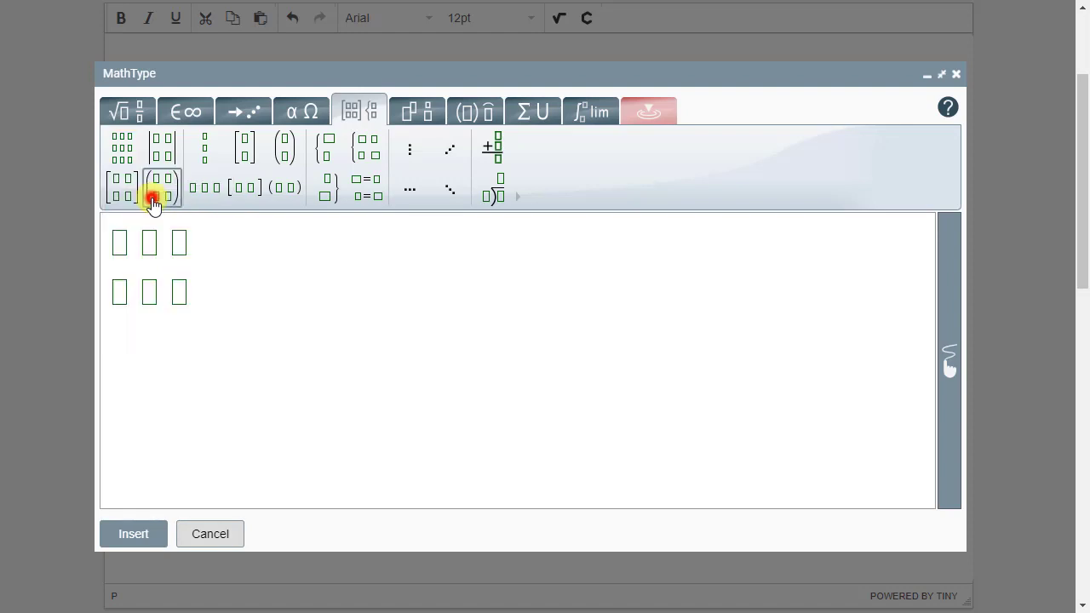
click(161, 186)
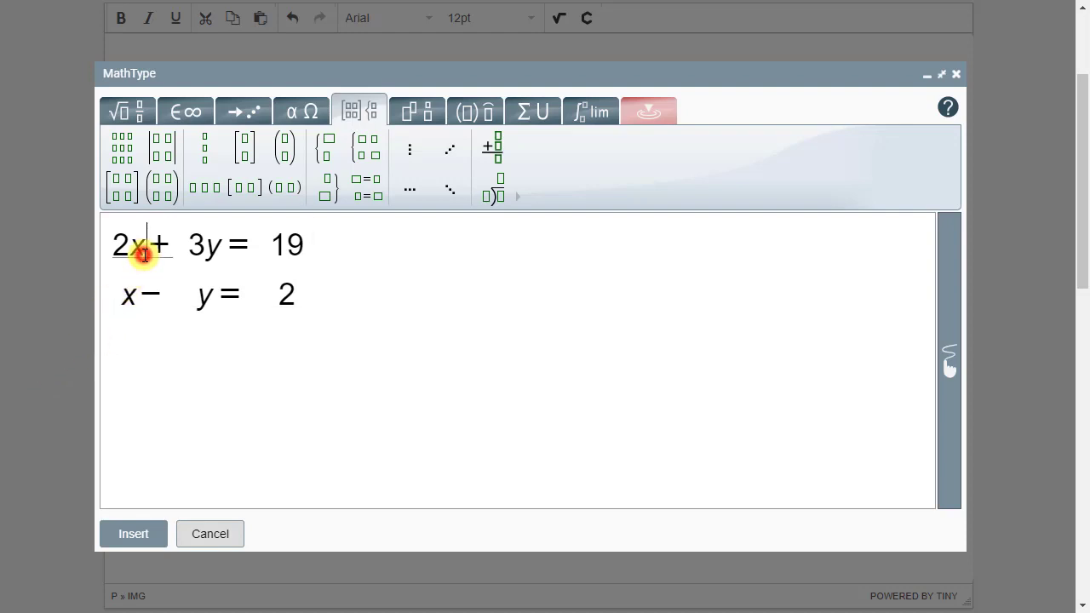
- Right-align the matrix columns so x, −y and 2 sit under 2x, +3y and 19
click(648, 110)
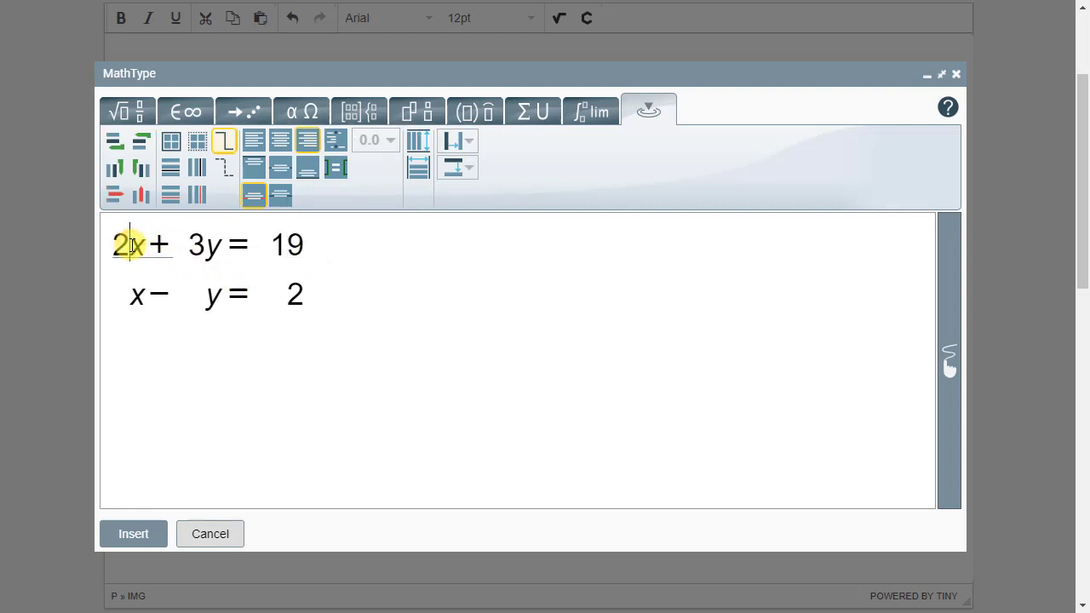
- Set the matrix column spacing to 0px
click(468, 140)
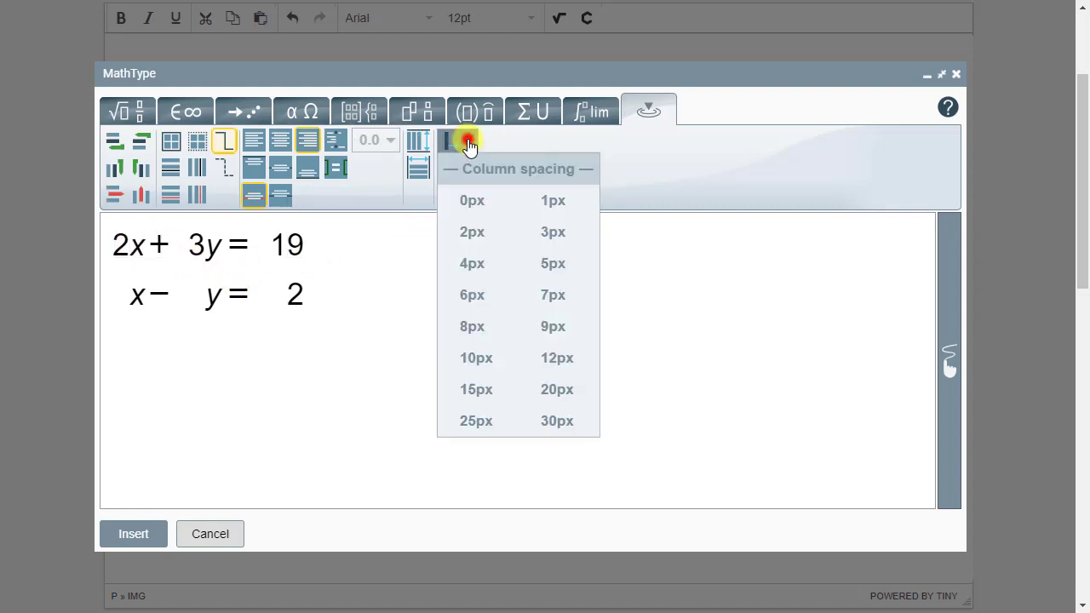
click(471, 200)
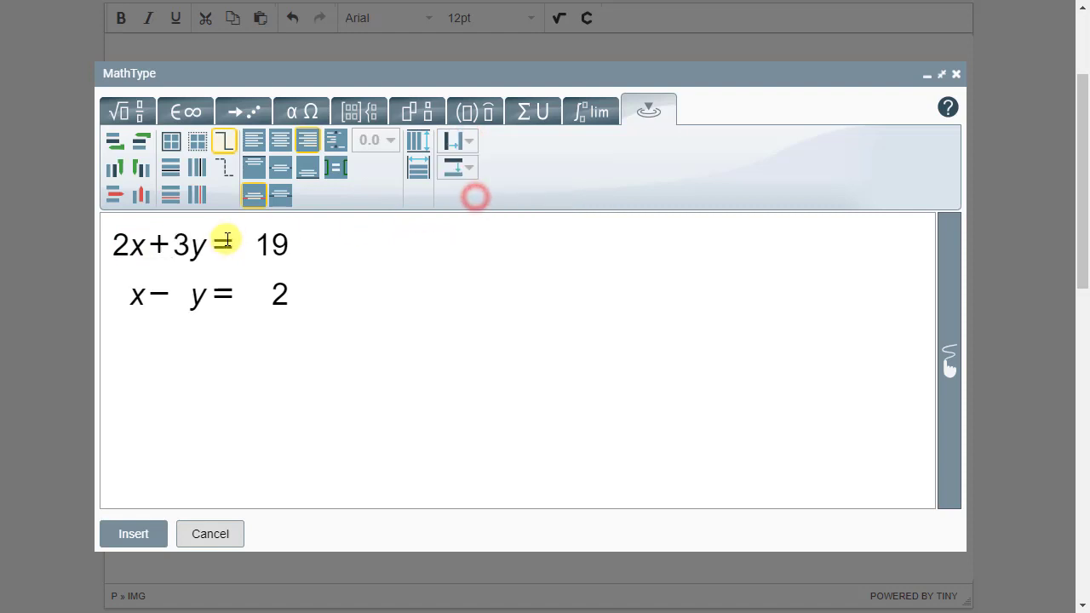
click(458, 141)
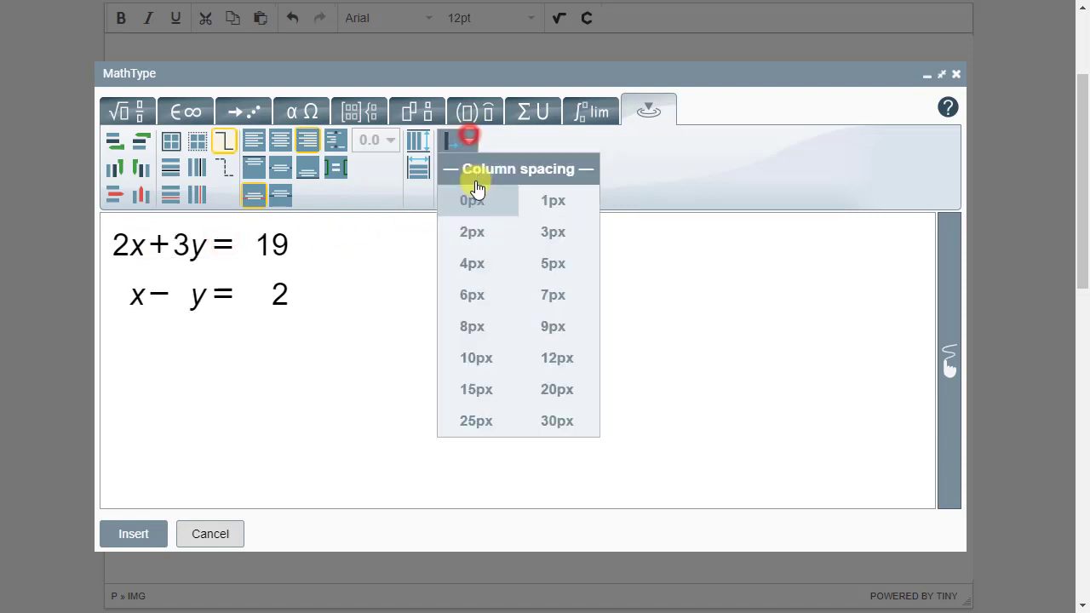
click(472, 200)
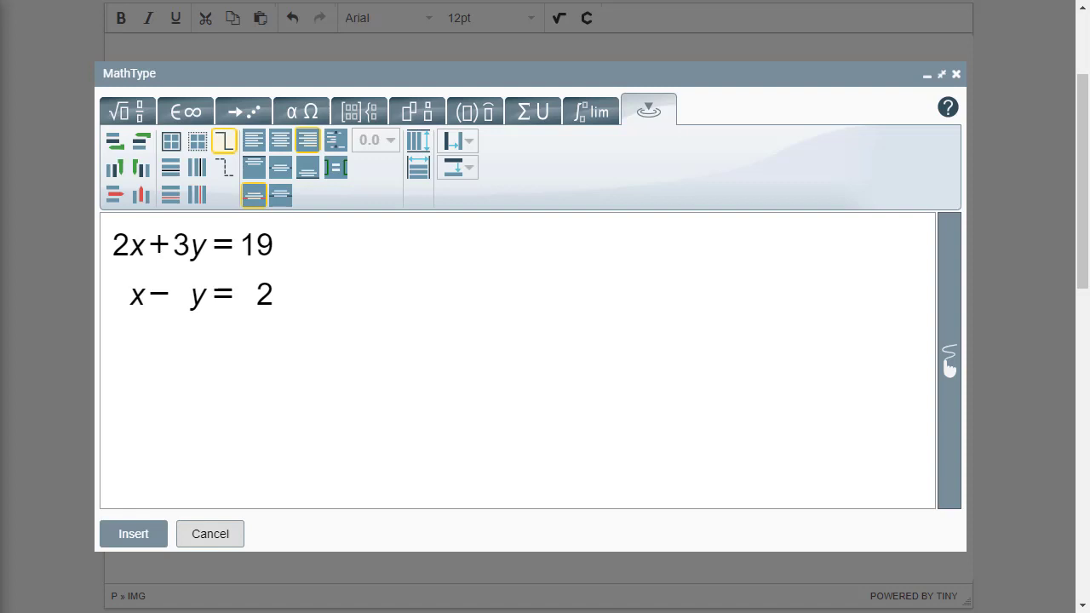
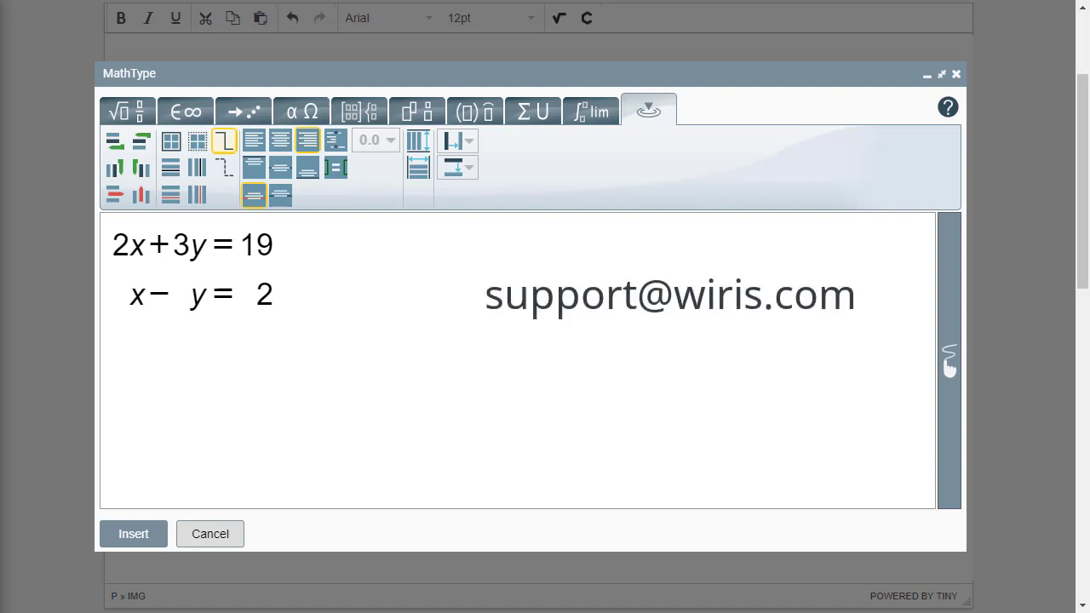